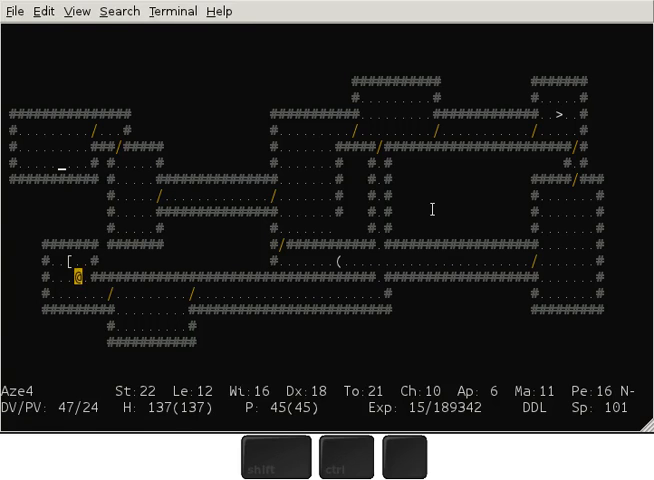
# Review the background and worn equipment, then list the carried wands, potions, scrolls, food and gems
pyautogui.press('space')
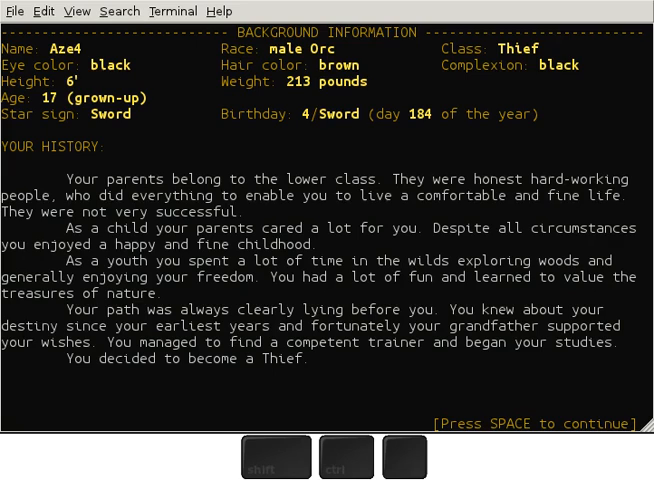
pyautogui.press('space')
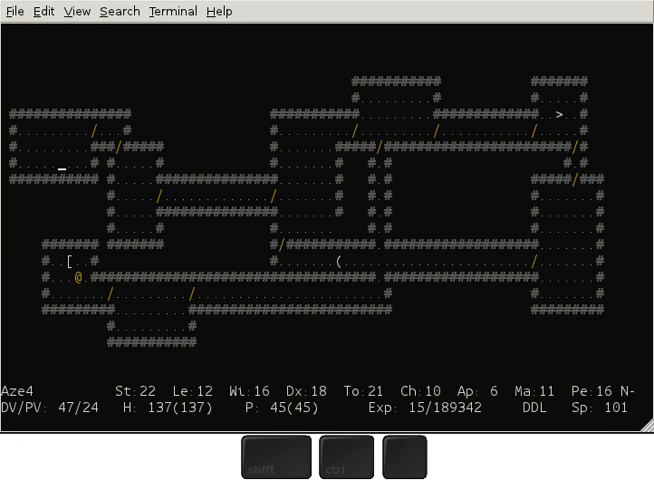
pyautogui.press('i')
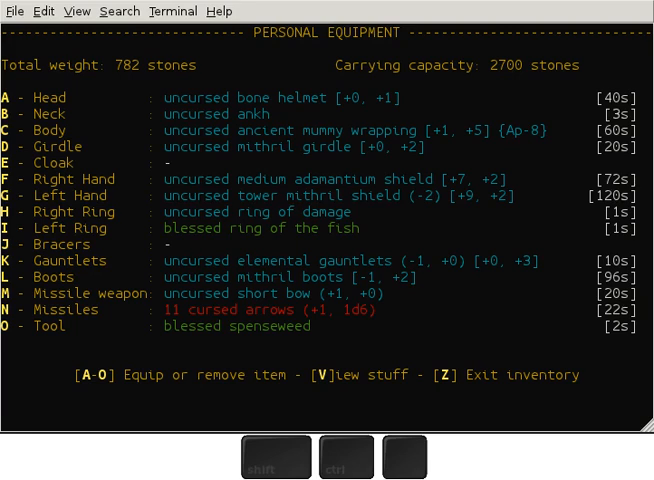
pyautogui.press('Escape')
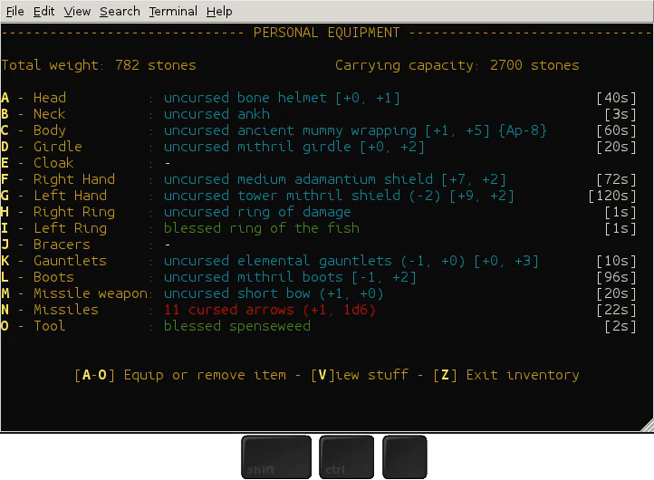
pyautogui.press('v')
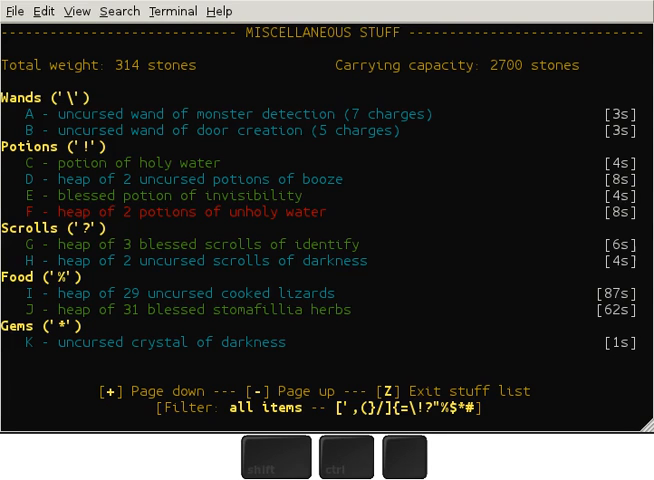
# Return to the map, climb out to the overland road and bring up the wield item list
pyautogui.press('z')
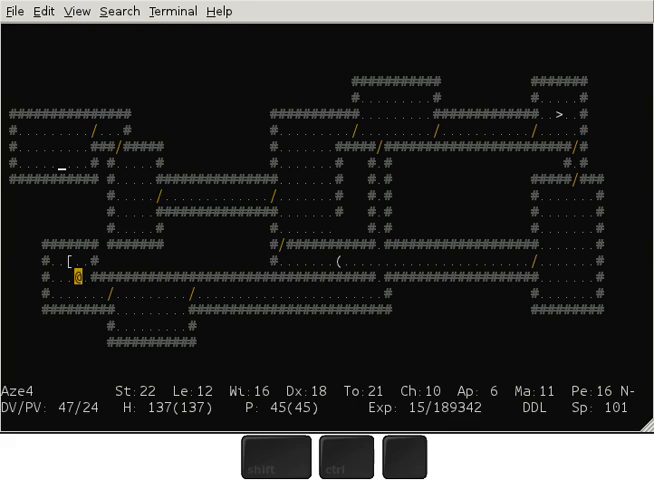
pyautogui.press('2')
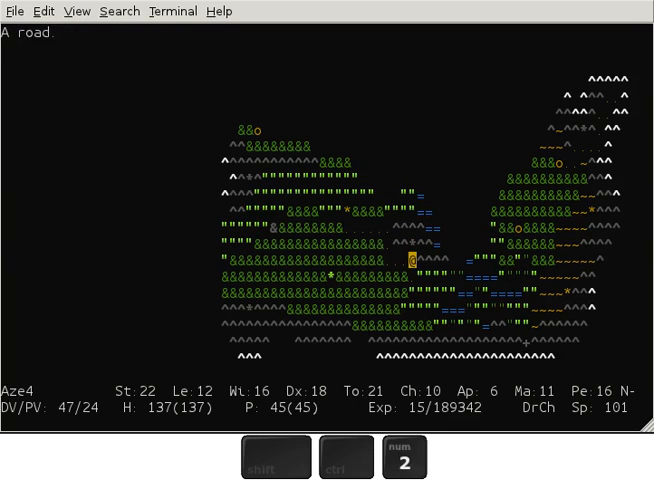
pyautogui.press('e')
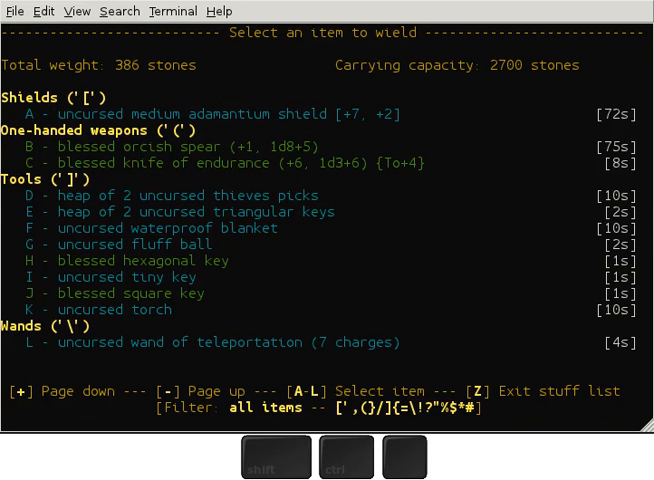
# Dismiss the wield list and enter the blue-walled cave from the overland map
pyautogui.press('Escape')
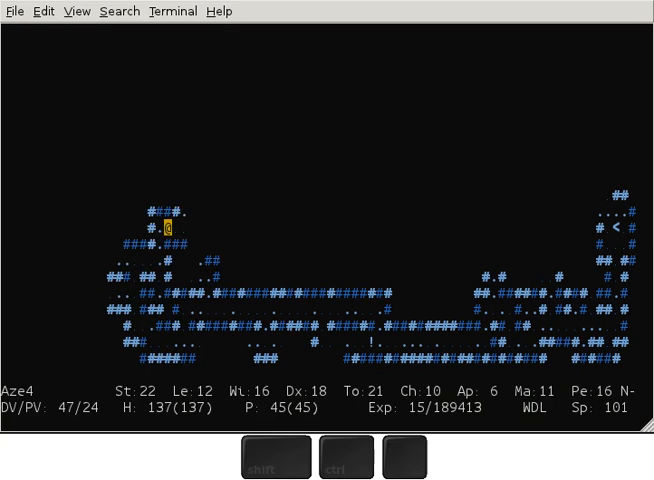
# Walk across the loot piles and zap the wand of door creation to conjure a door
pyautogui.press('6')
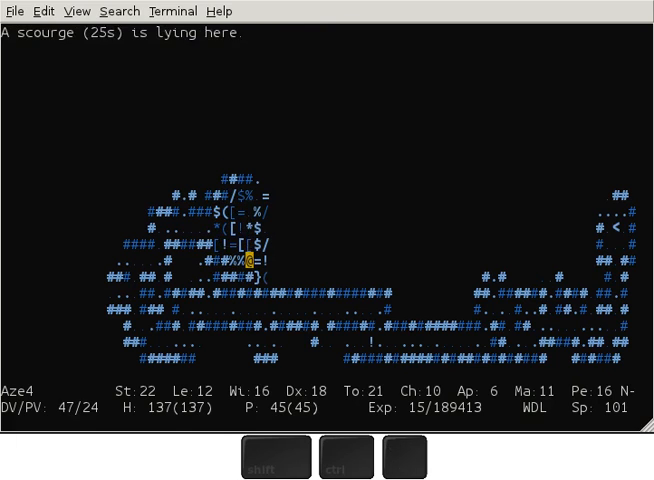
pyautogui.press('2')
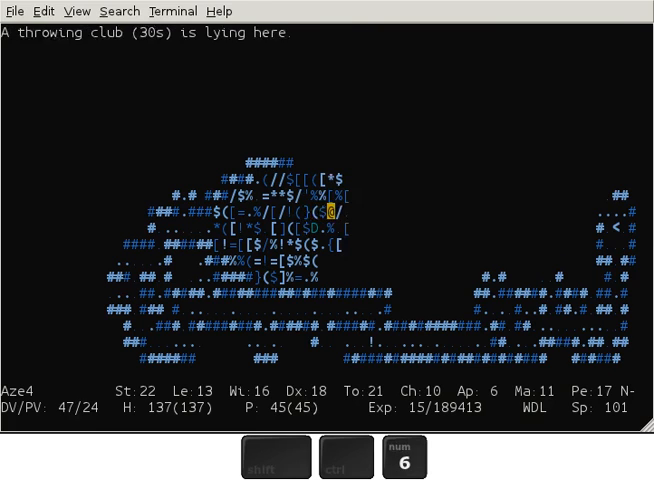
pyautogui.press('6')
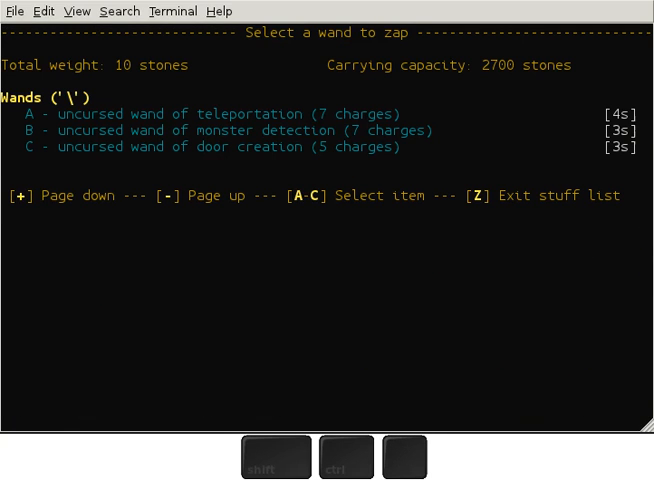
pyautogui.press('C')
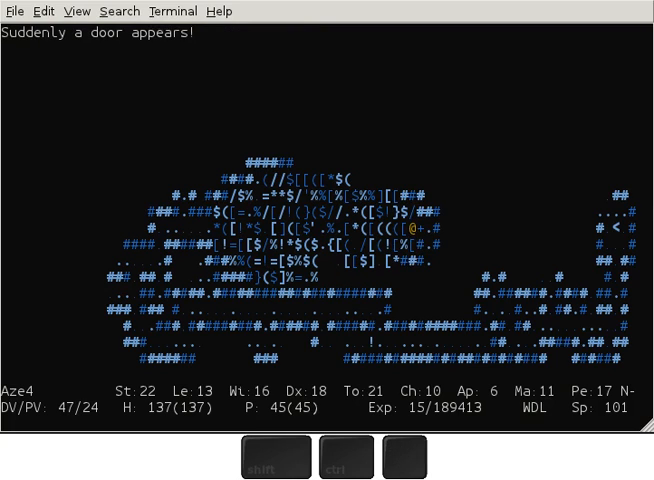
pyautogui.press('space')
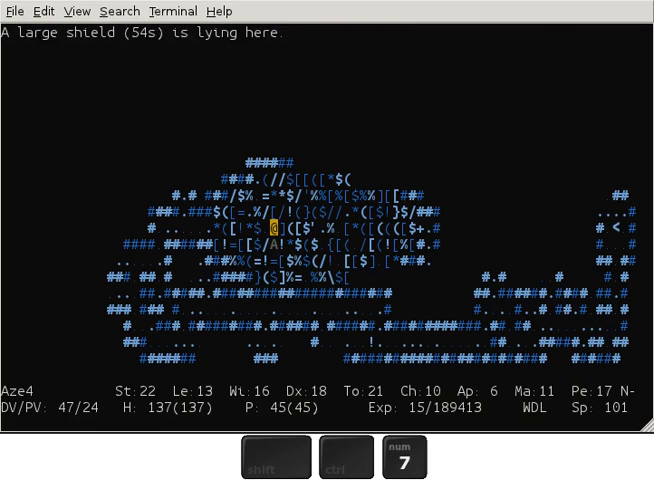
# Travel along the cave passage, zap another wand charge and emerge on the forest wilderness map
pyautogui.press('4')
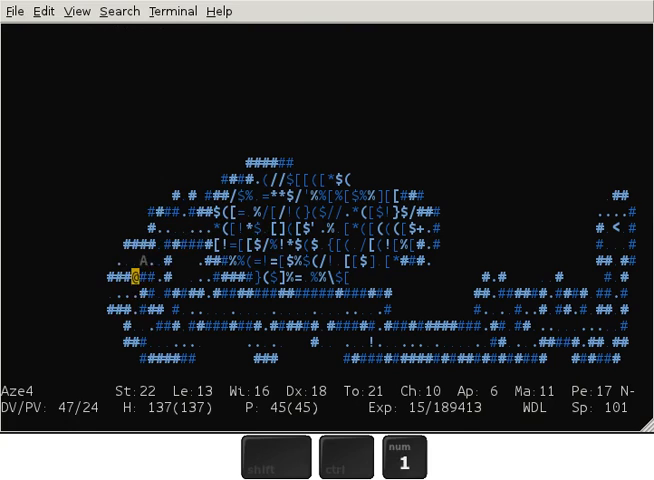
pyautogui.press('6')
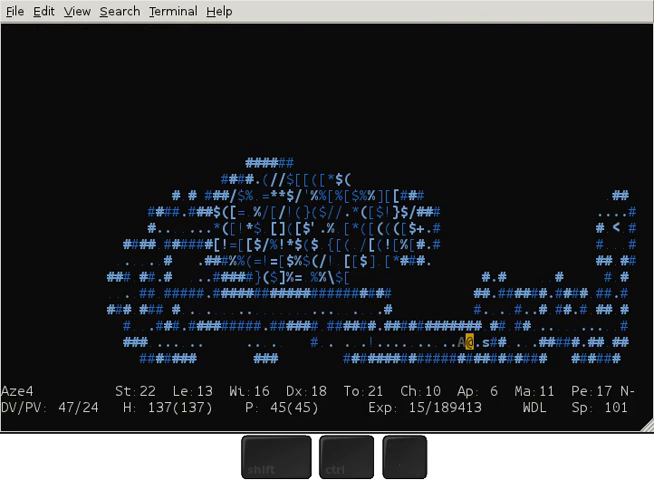
pyautogui.press('i')
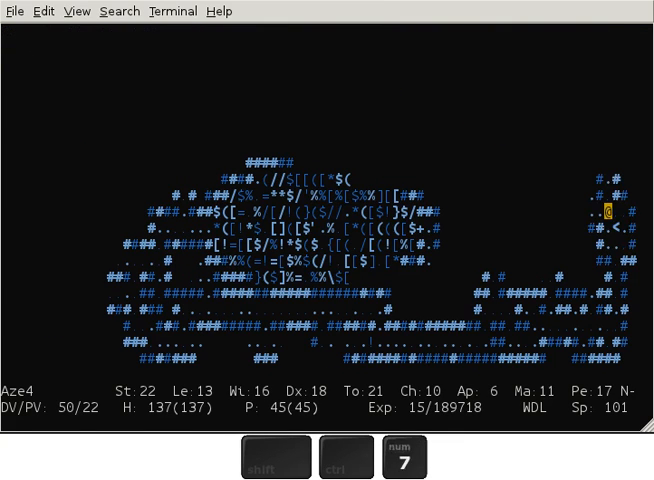
pyautogui.press('z')
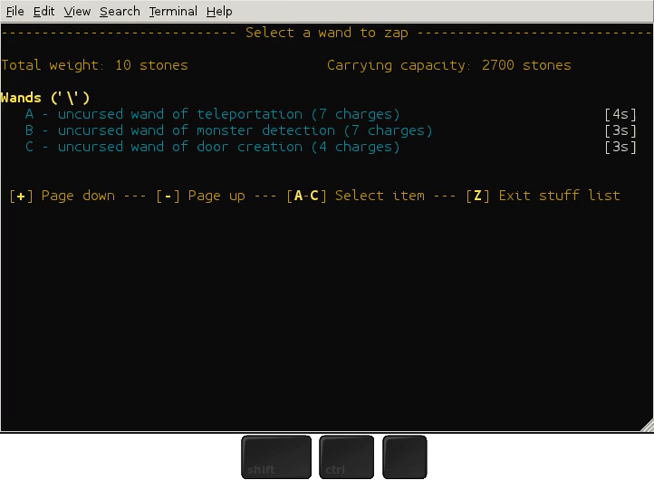
pyautogui.press('C')
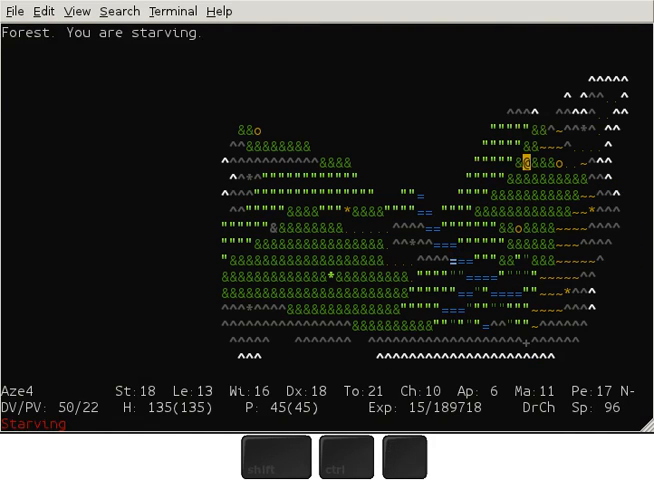
# Eat to end starvation, enter the village and tell Blup about the water dragon cave
pyautogui.press('e')
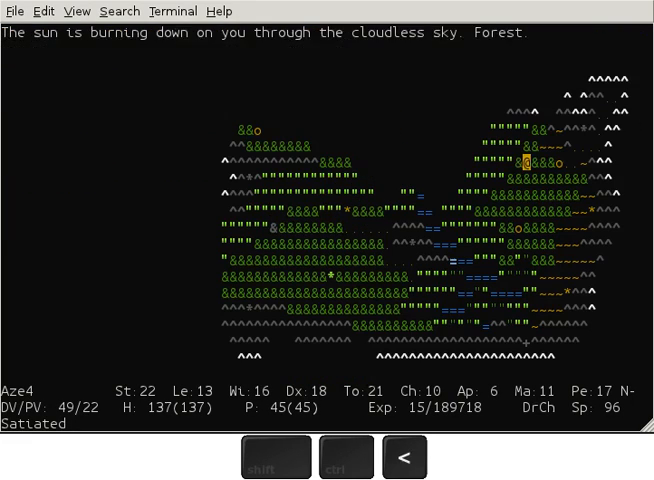
pyautogui.press('6')
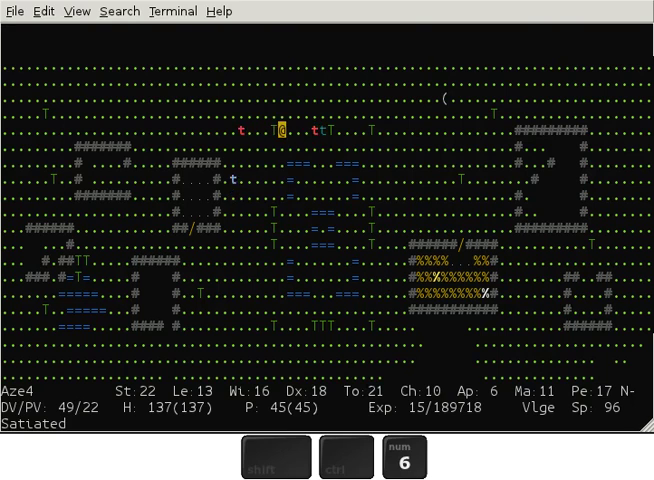
pyautogui.press('3')
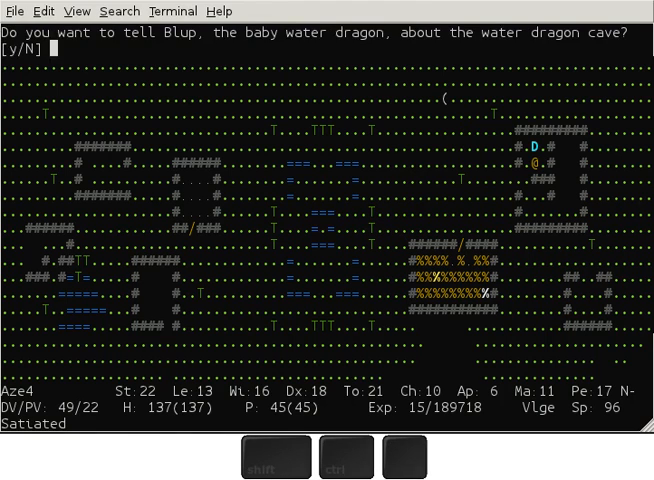
pyautogui.press('y')
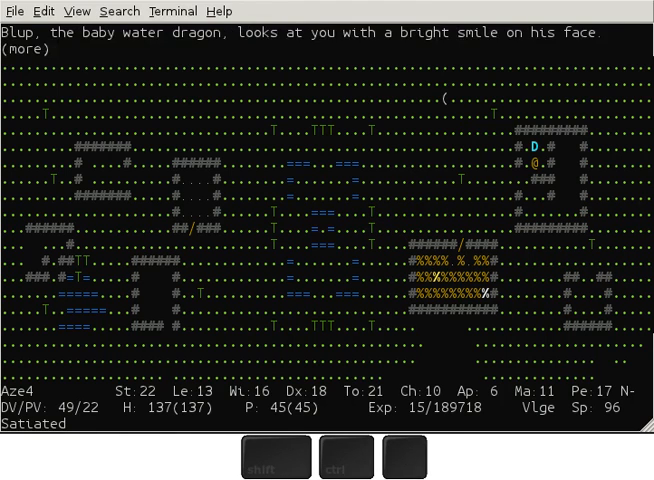
pyautogui.press('space')
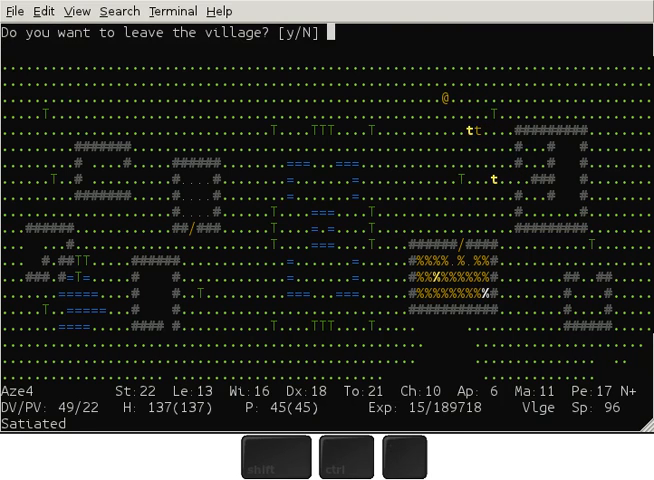
pyautogui.write('y')
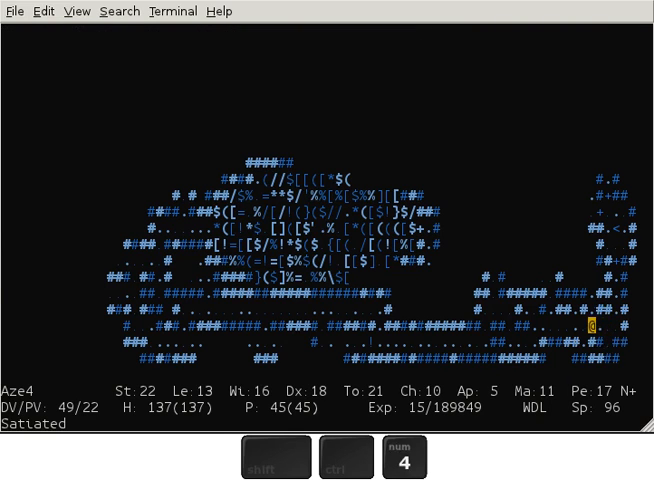
# Walk to the cave door, lock it, and list the carried shields, tools and wands
pyautogui.press('i')
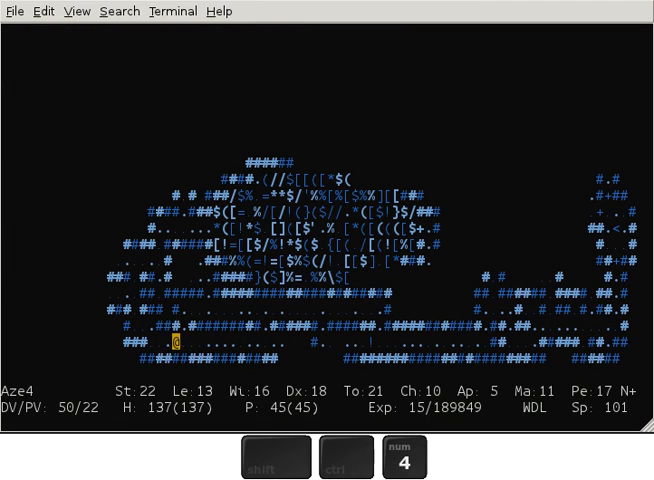
pyautogui.press('9')
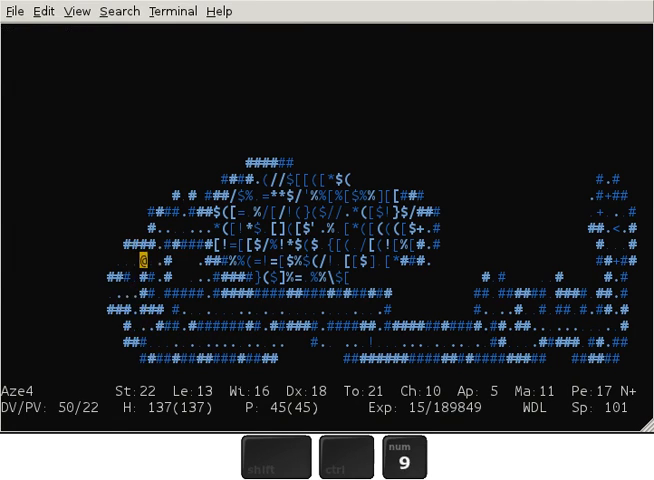
pyautogui.press('z')
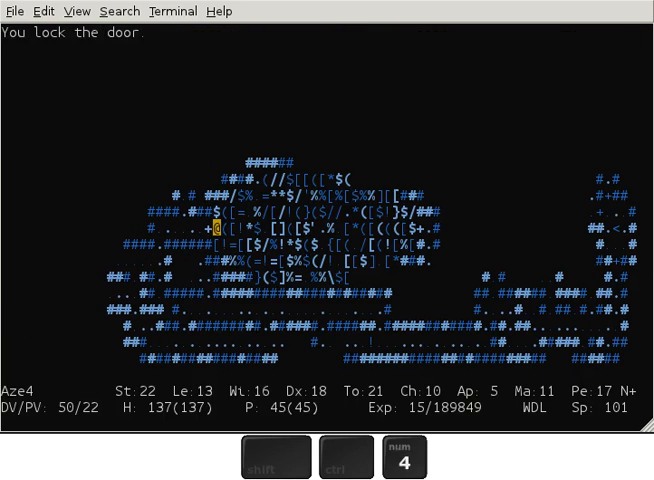
pyautogui.press('6')
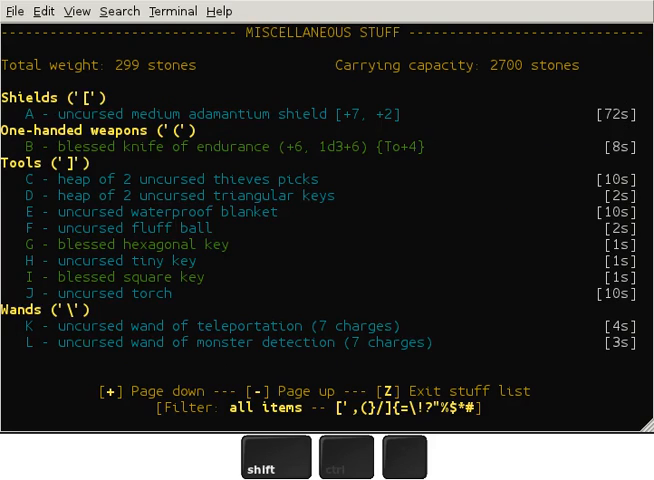
# Wield the uncursed fluff ball from Tools and reach the skill-selection prompt
pyautogui.press('w')
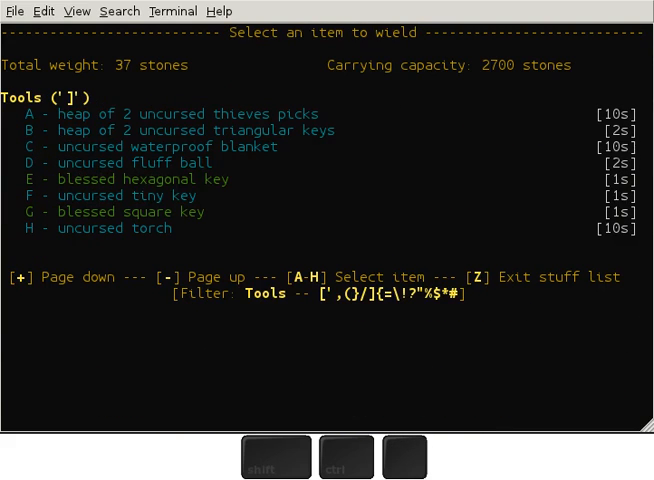
pyautogui.press('D')
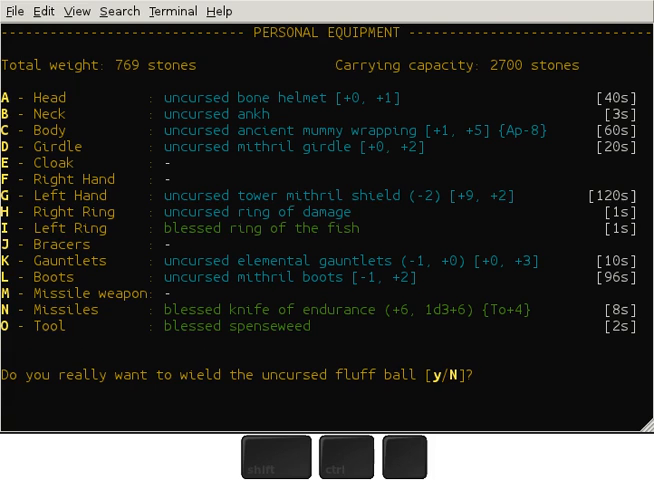
pyautogui.press('n')
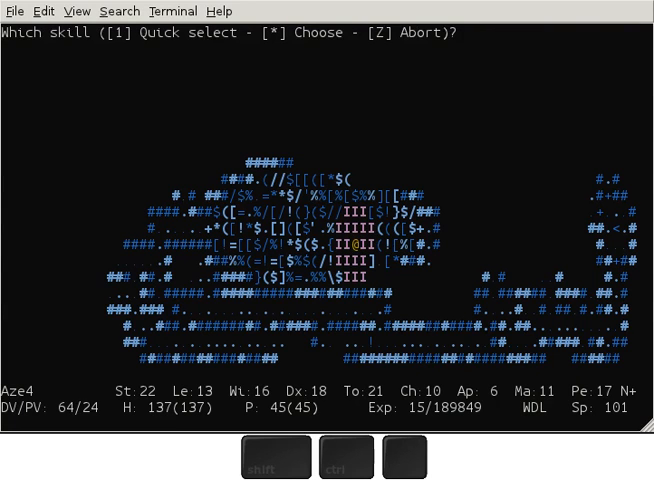
# Quick-select the skill, leaving the orc invisible, bloated, strained and cowardly
pyautogui.press('1')
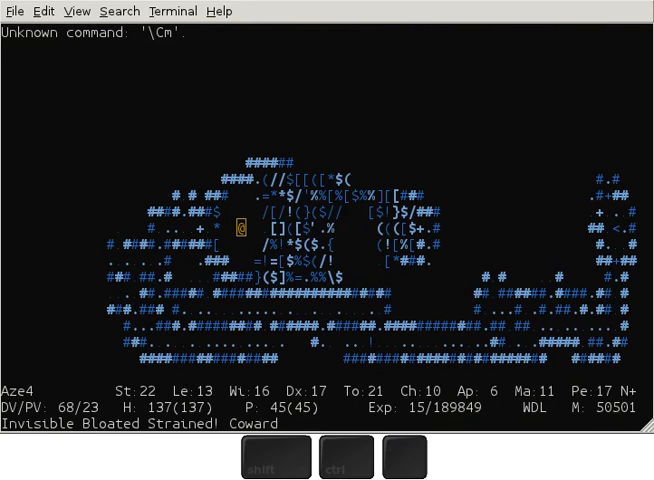
pyautogui.moveTo(544, 12)
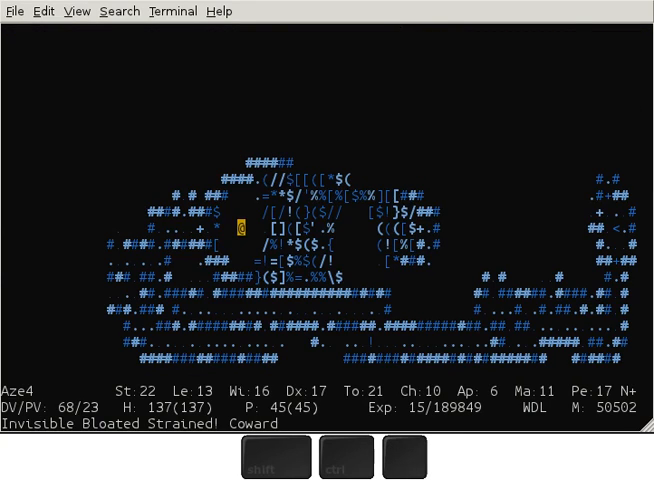
# Wait turns while the nearby gremlin suffocates and multiplies
pyautogui.press('space')
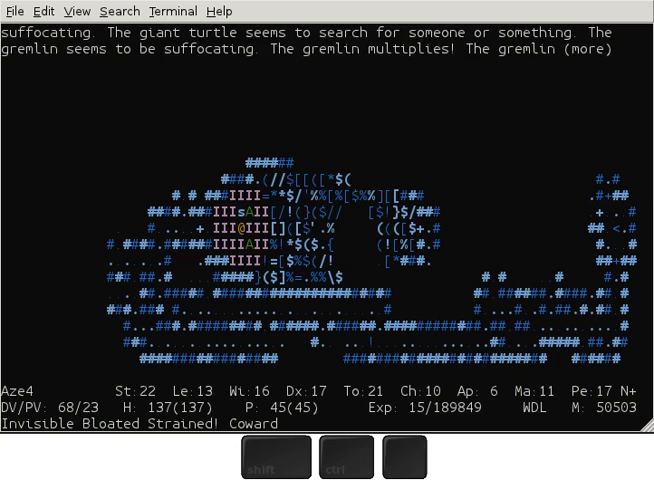
pyautogui.press('space')
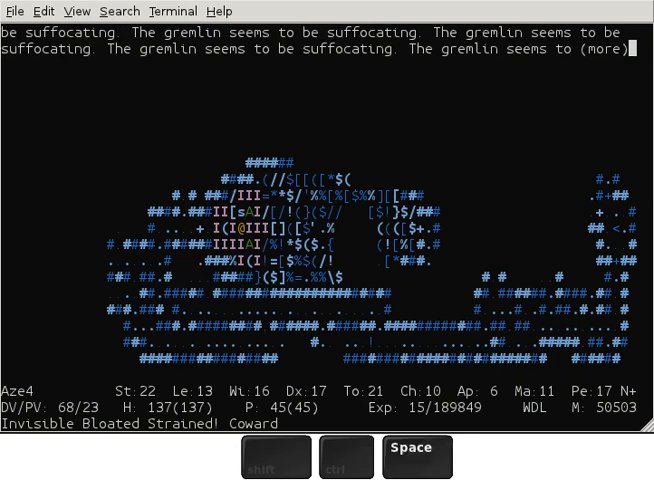
# Look at the nearby creature, read the giant turtle's monster memory entry, then dismiss it
pyautogui.press('k')
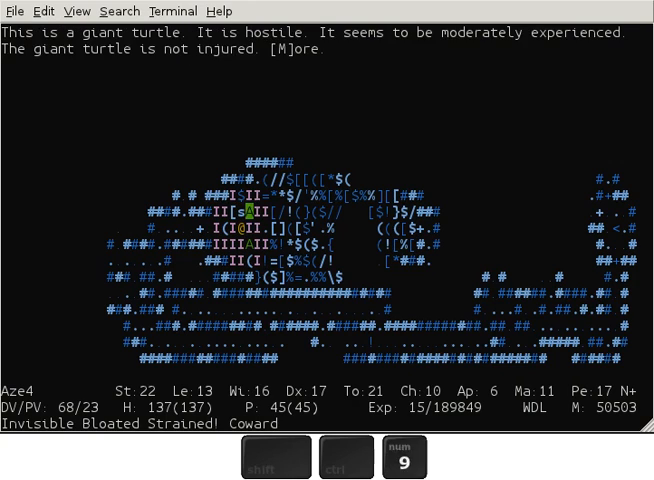
pyautogui.press('m')
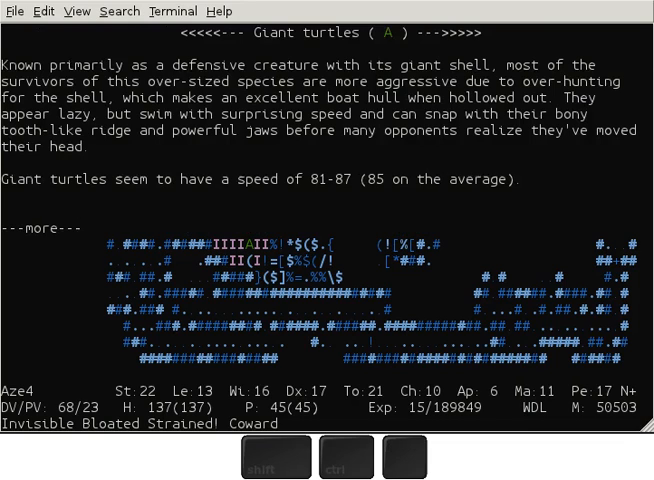
pyautogui.press('space')
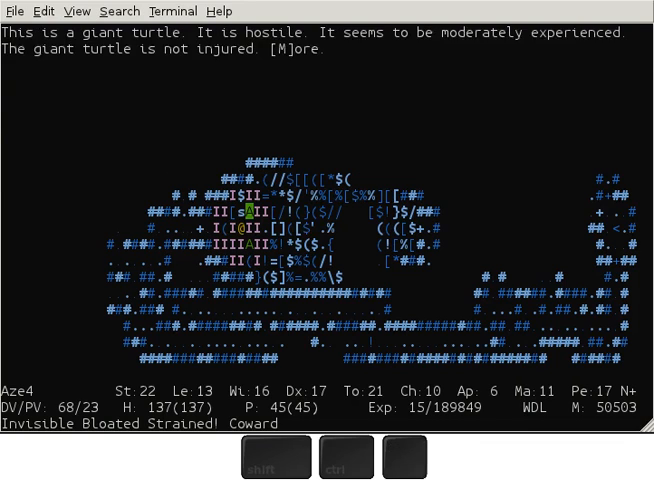
pyautogui.press('r')
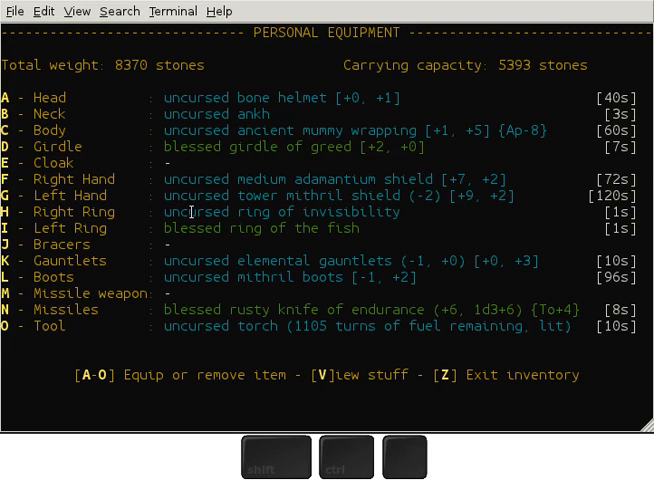
# Bring up the miscellaneous stuff list of carried items, starting at the necklaces and amulets
pyautogui.press('v')
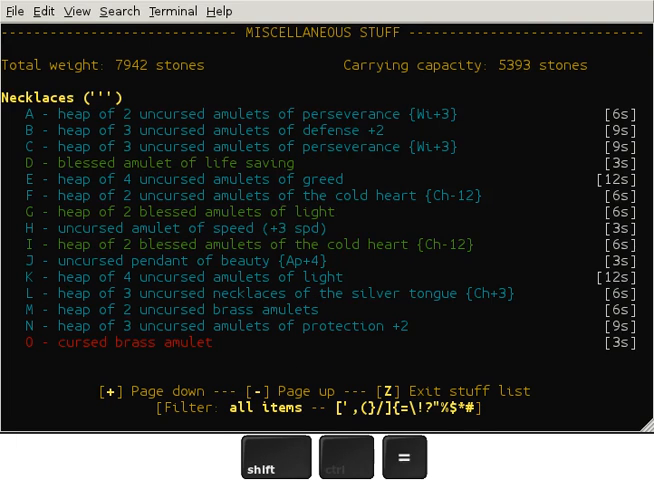
# Page the stuff list down to the missiles: throwing knives, eternium arrows, adamantium quarrels
pyautogui.doubleClick(240, 180)
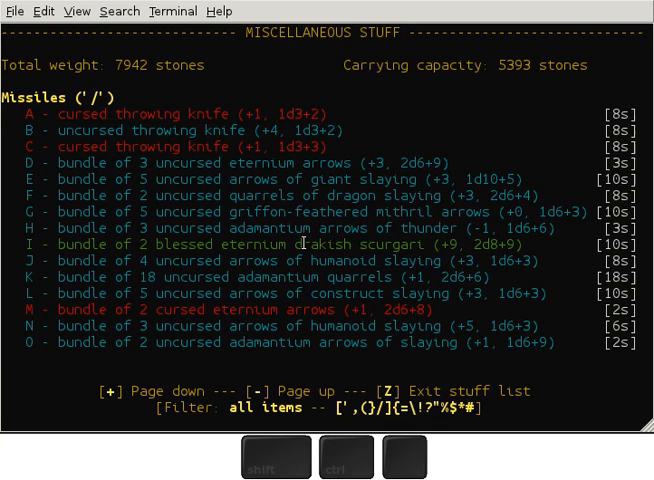
pyautogui.moveTo(284, 344)
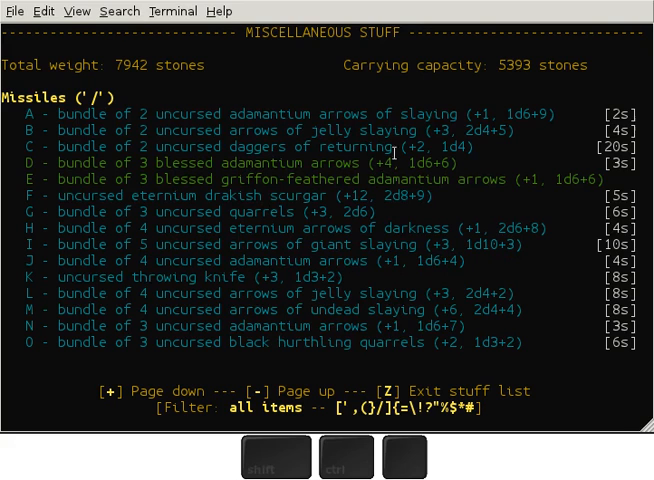
pyautogui.moveTo(300, 316)
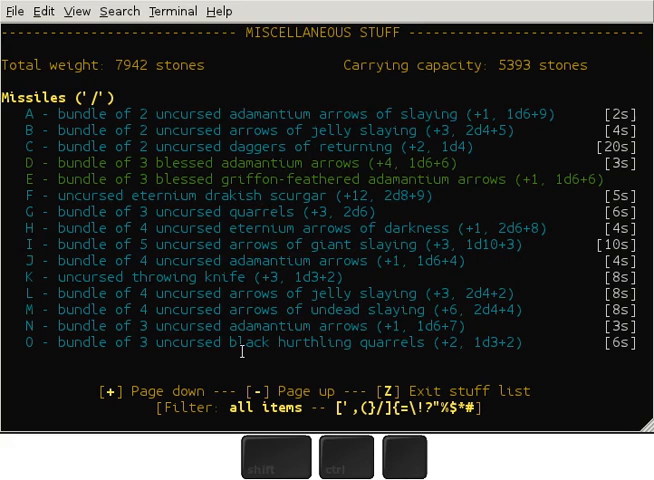
# Page past the remaining missiles to the tools, such as thieves picks and keys
pyautogui.doubleClick(144, 320)
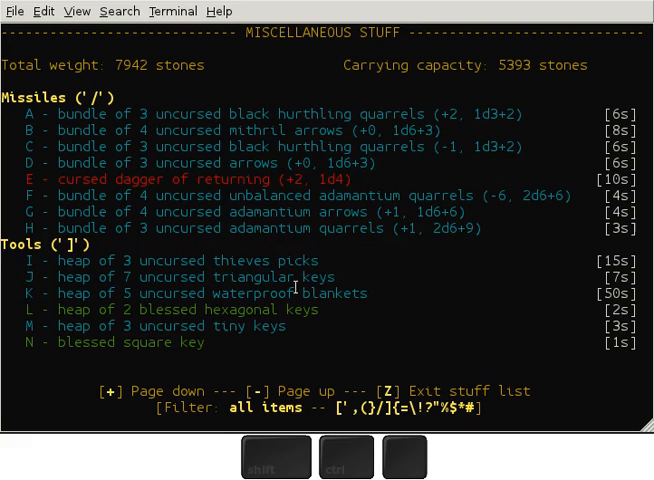
pyautogui.moveTo(280, 350)
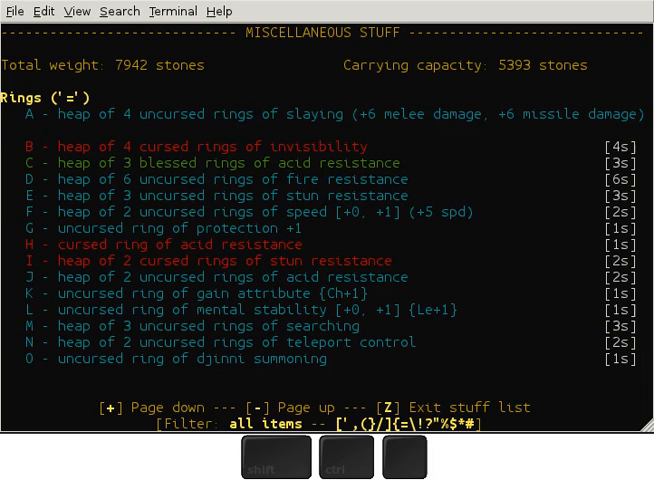
pyautogui.moveTo(284, 340)
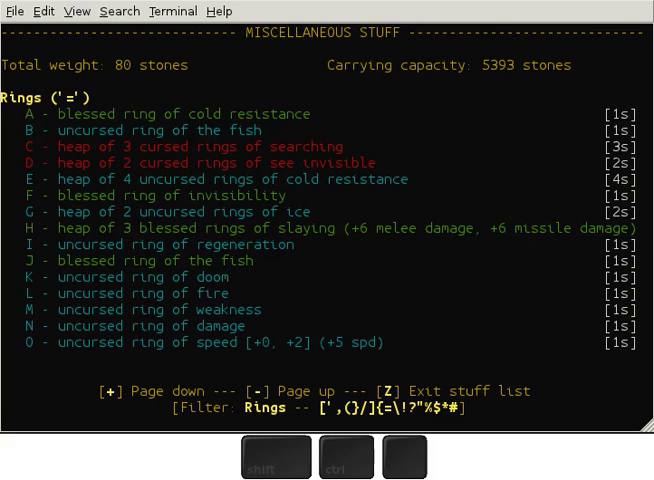
pyautogui.moveTo(308, 224)
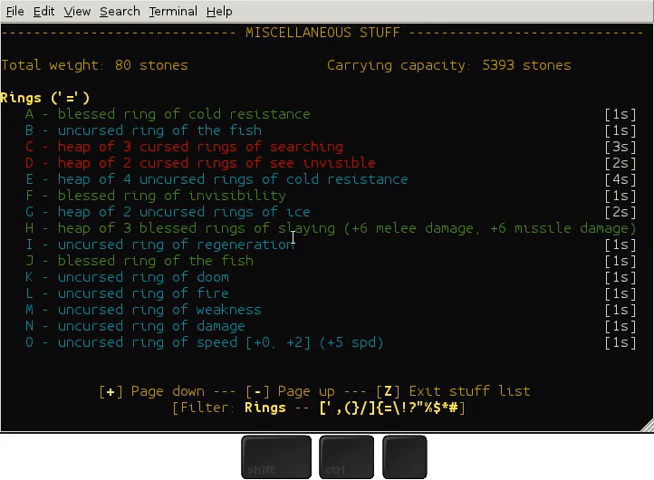
# Leave the rings-only item list, returning to the water dragon cave map
pyautogui.press('z')
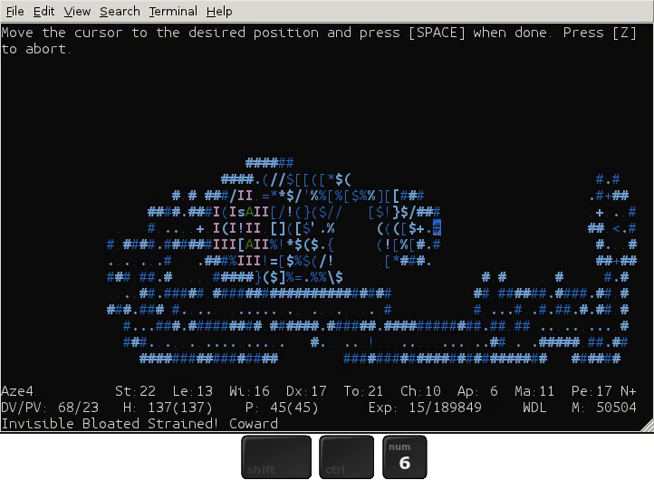
pyautogui.press('space')
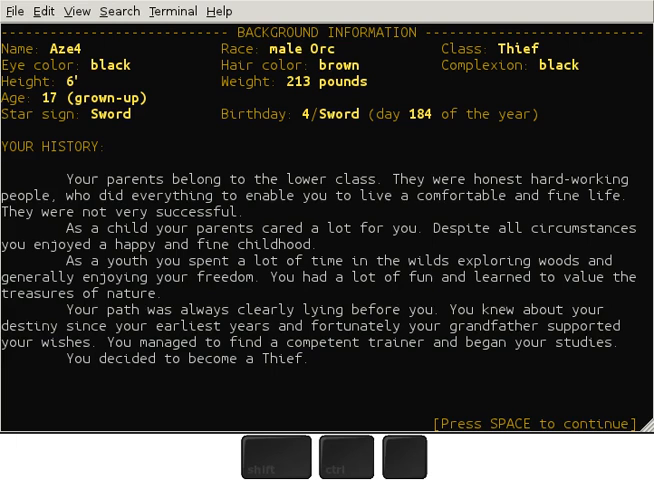
pyautogui.press('space')
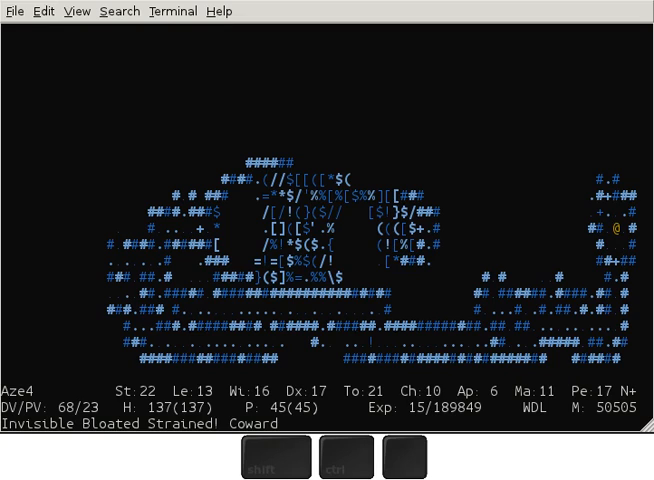